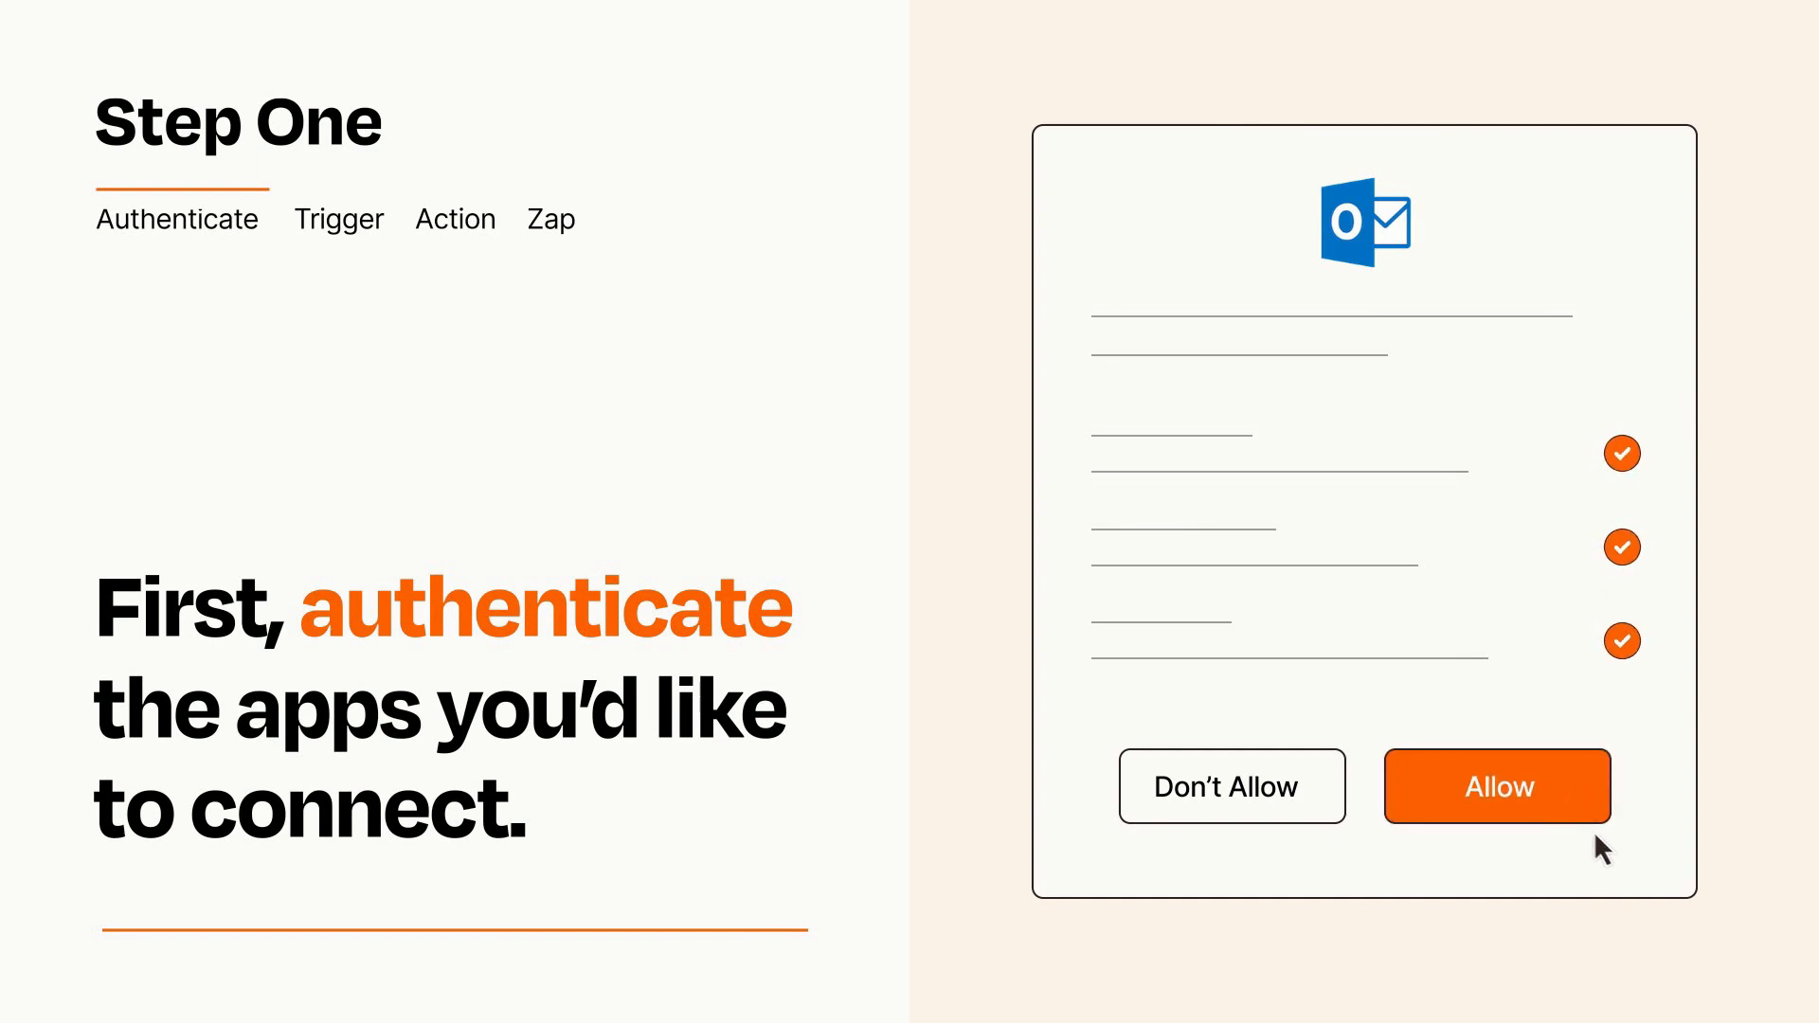
Allow Zapier to access the Outlook account
click(1497, 787)
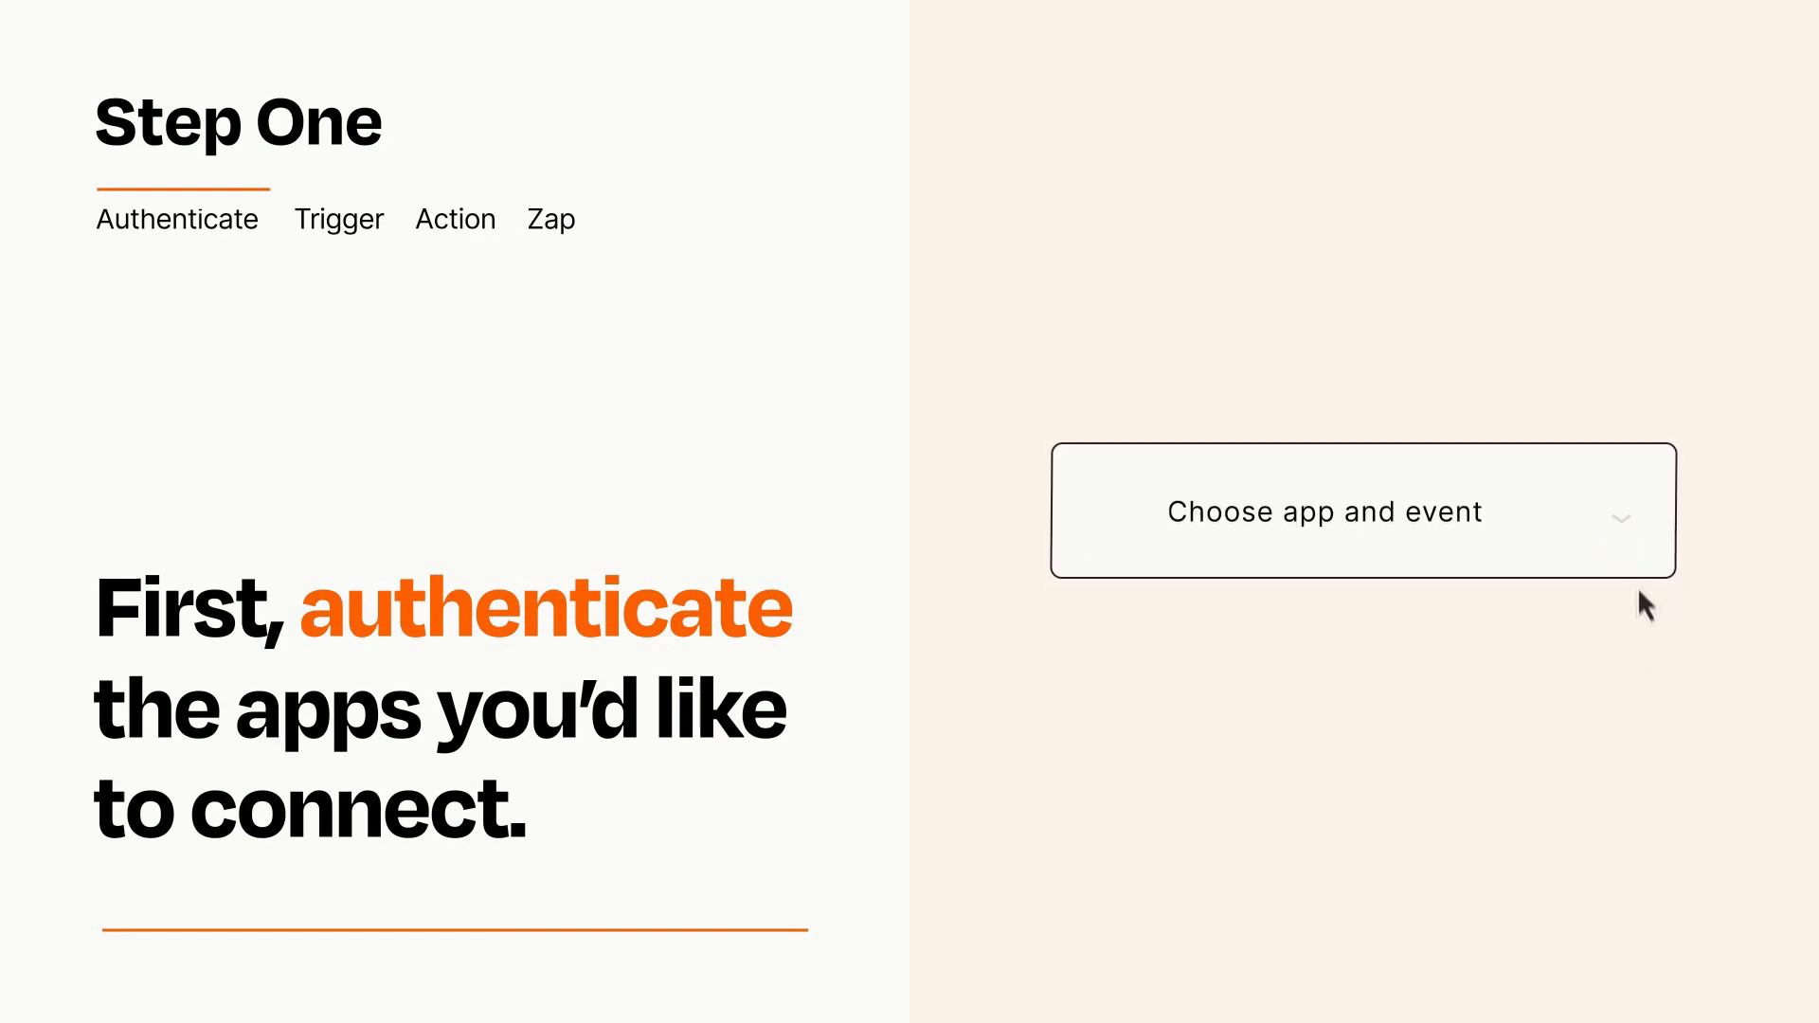
Open the app-and-event list to choose the New Task trigger
click(1362, 511)
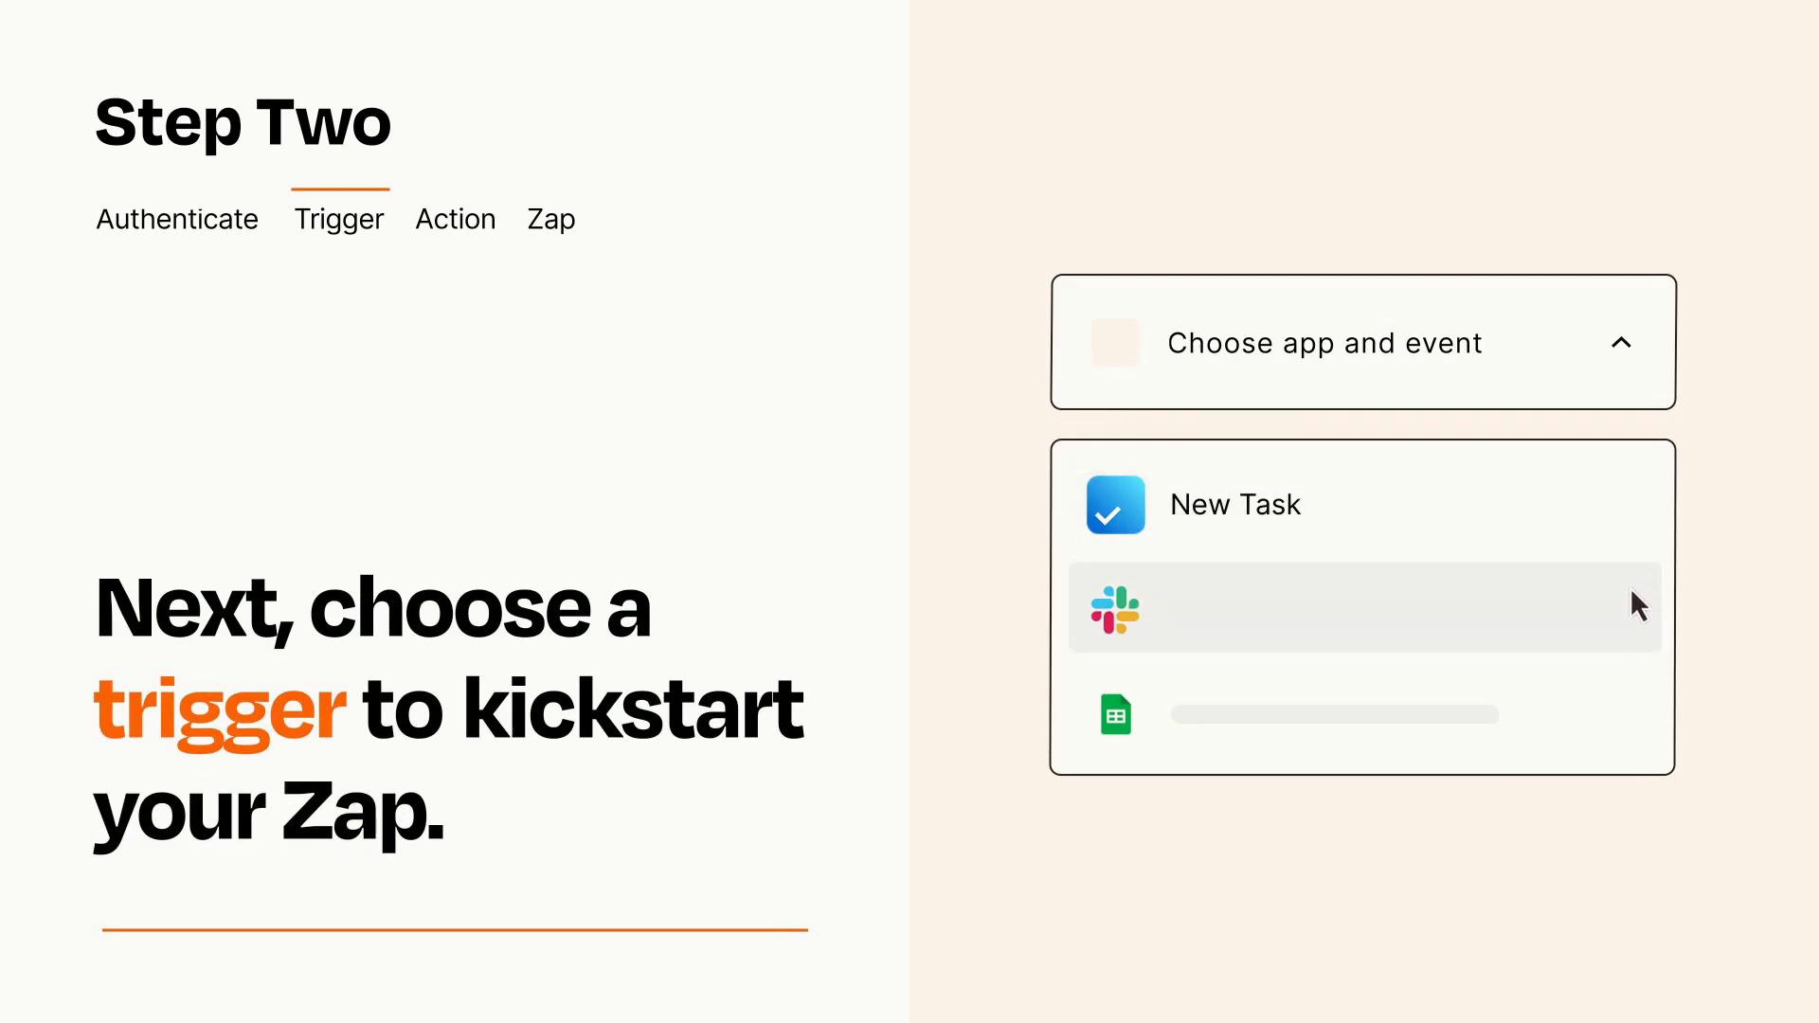
mouse_move(1637, 723)
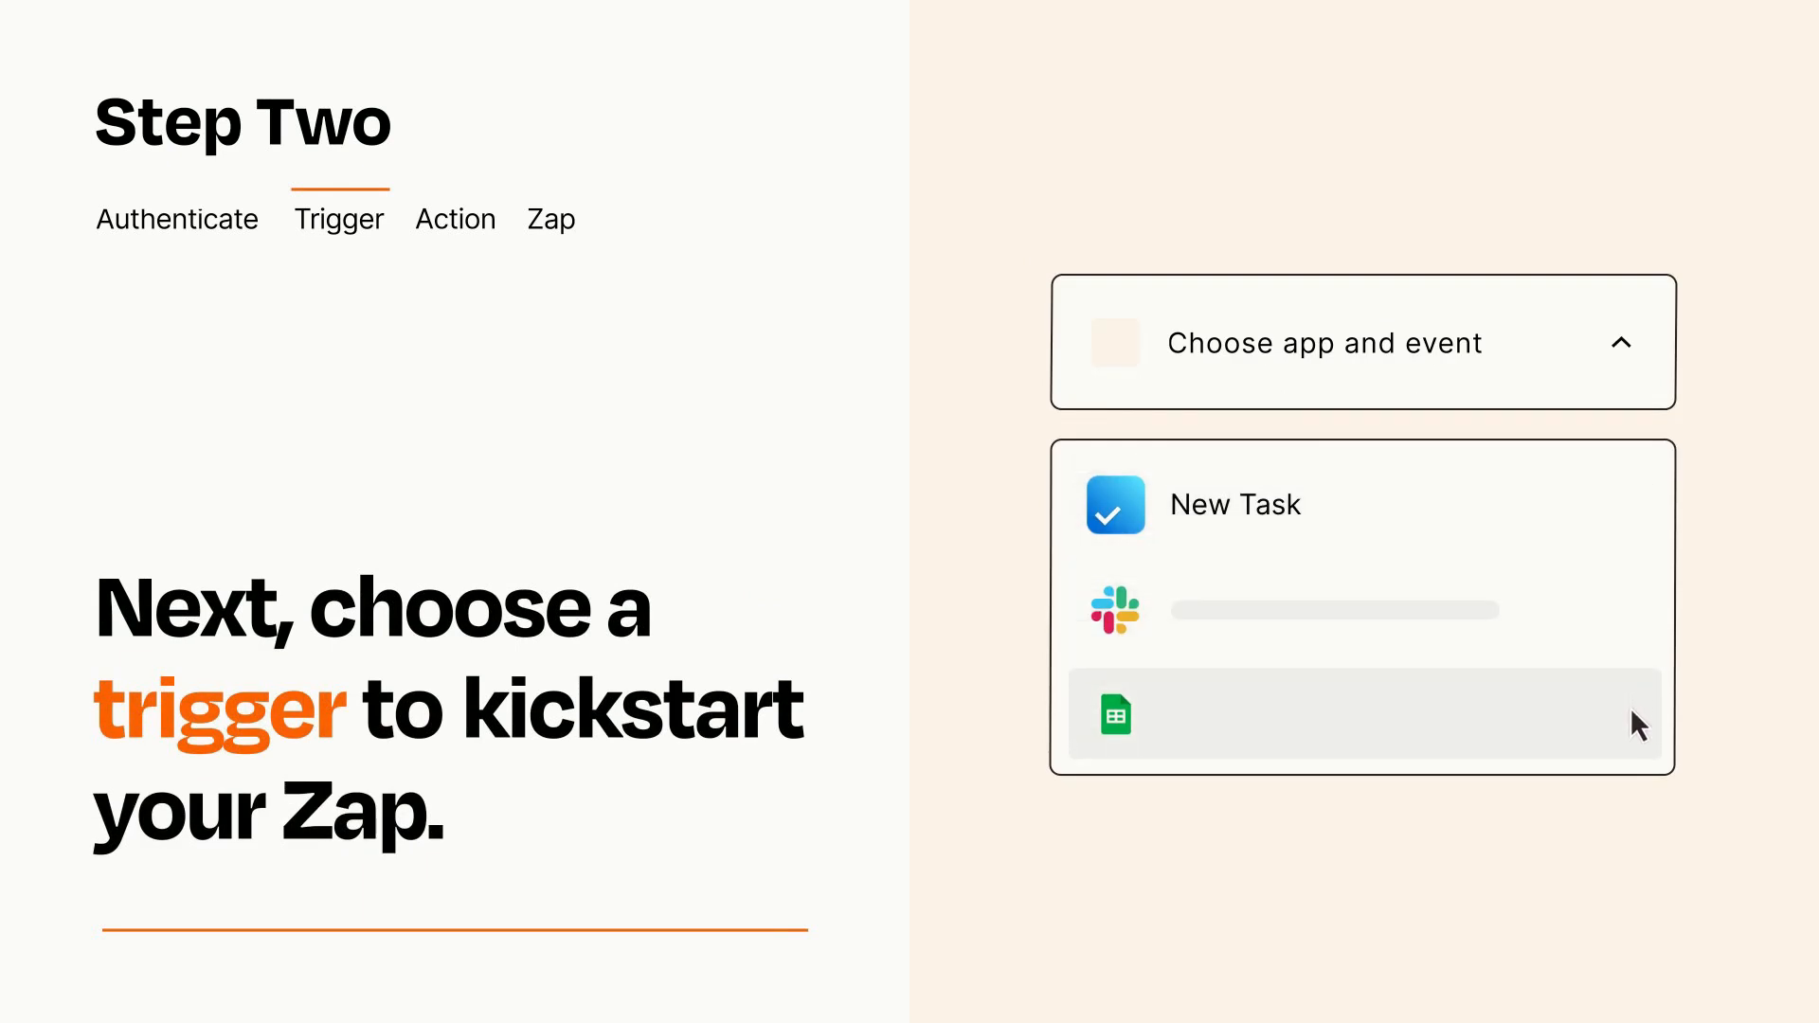
mouse_move(1636, 516)
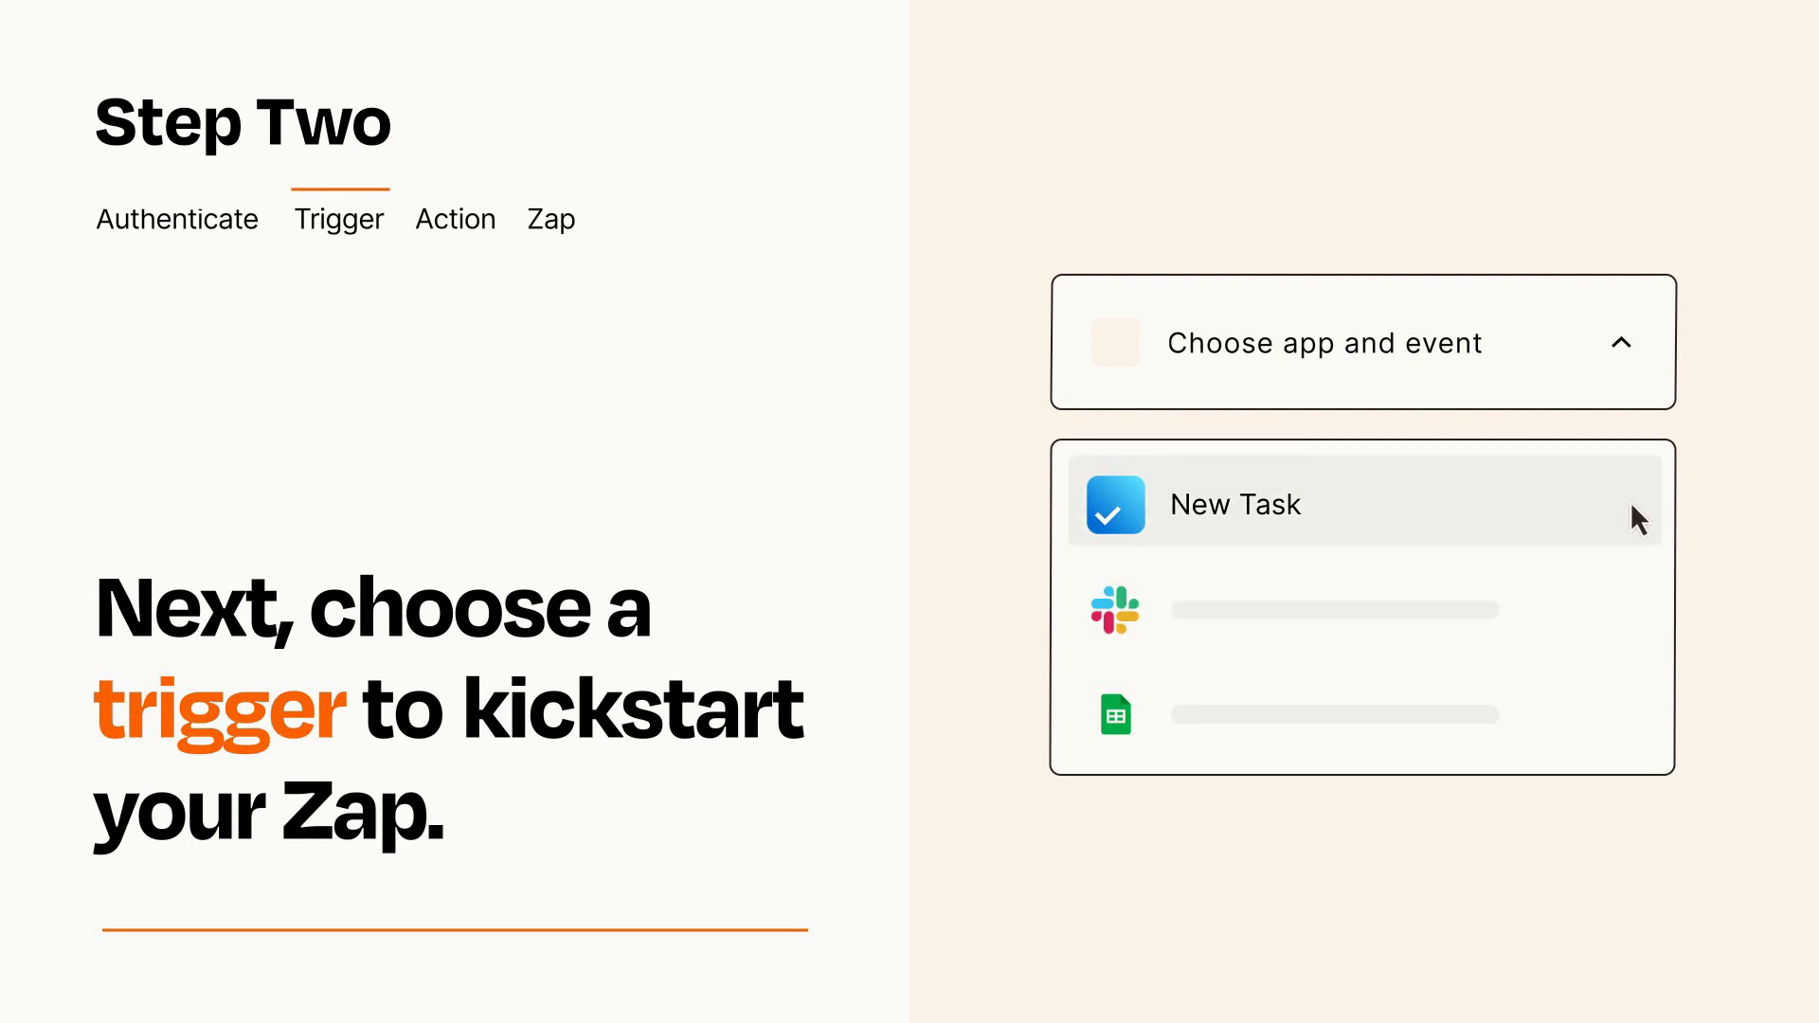
mouse_move(1636, 524)
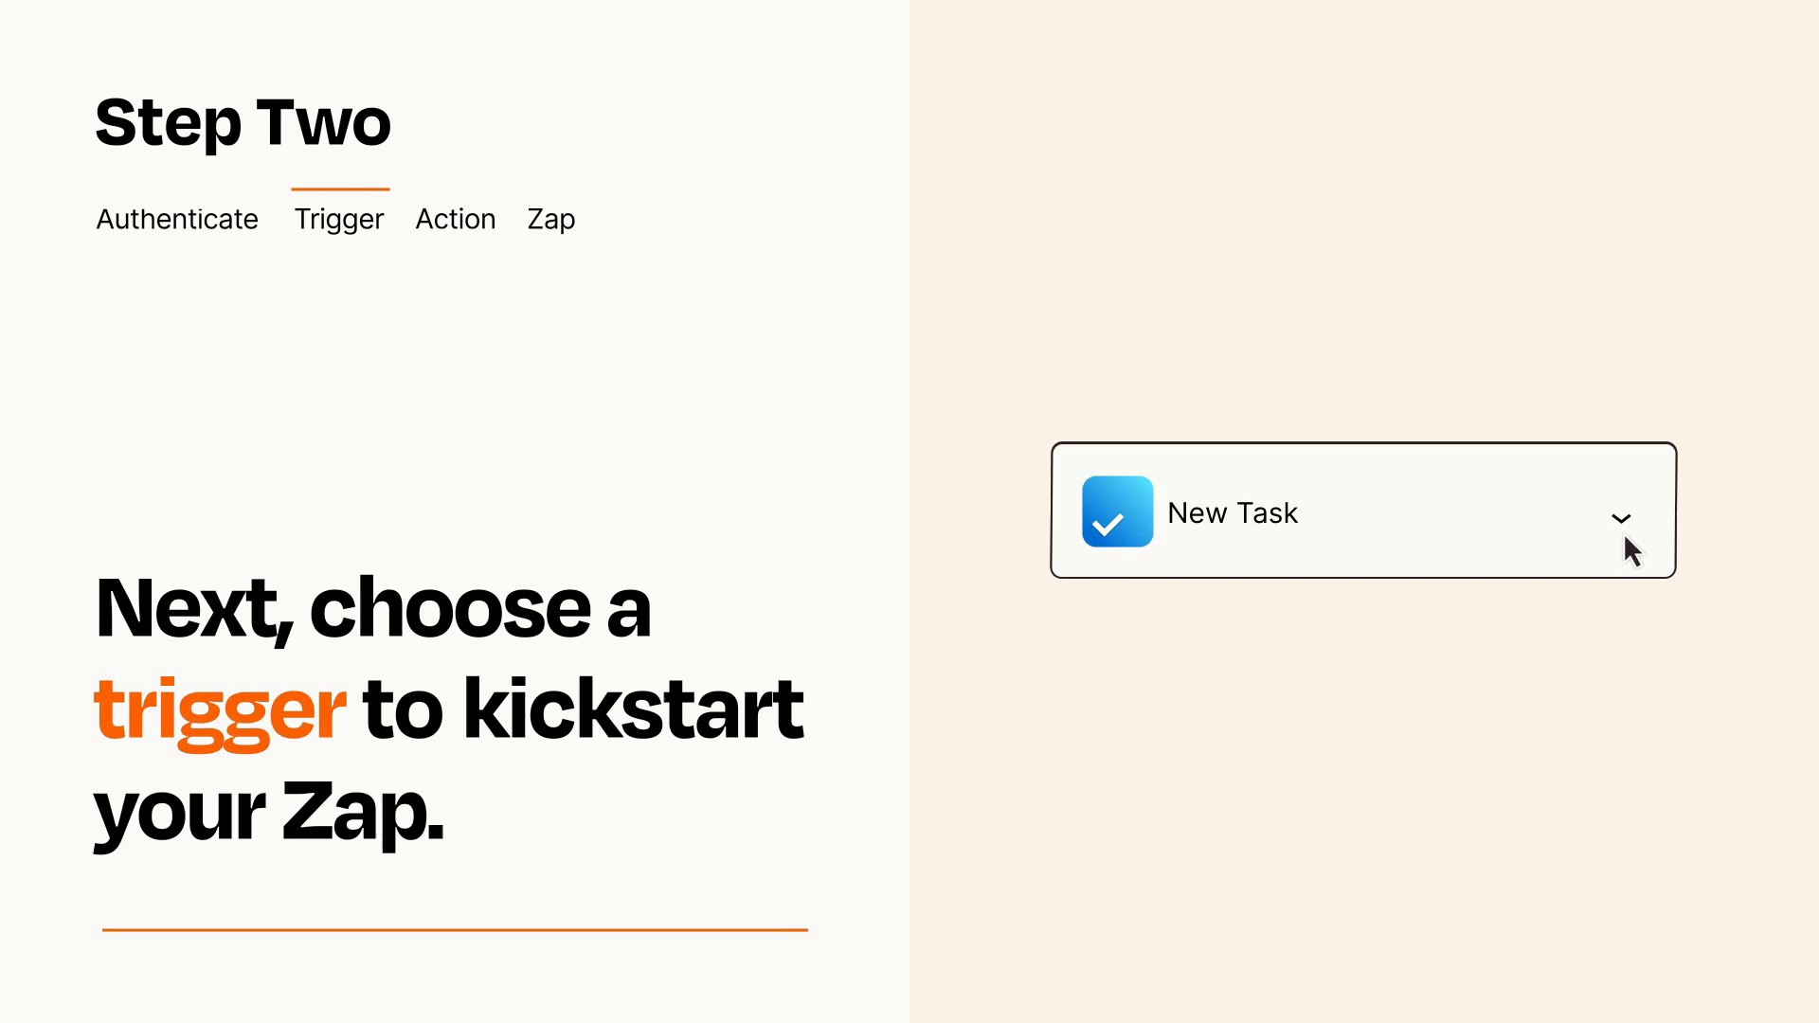
mouse_move(1645, 545)
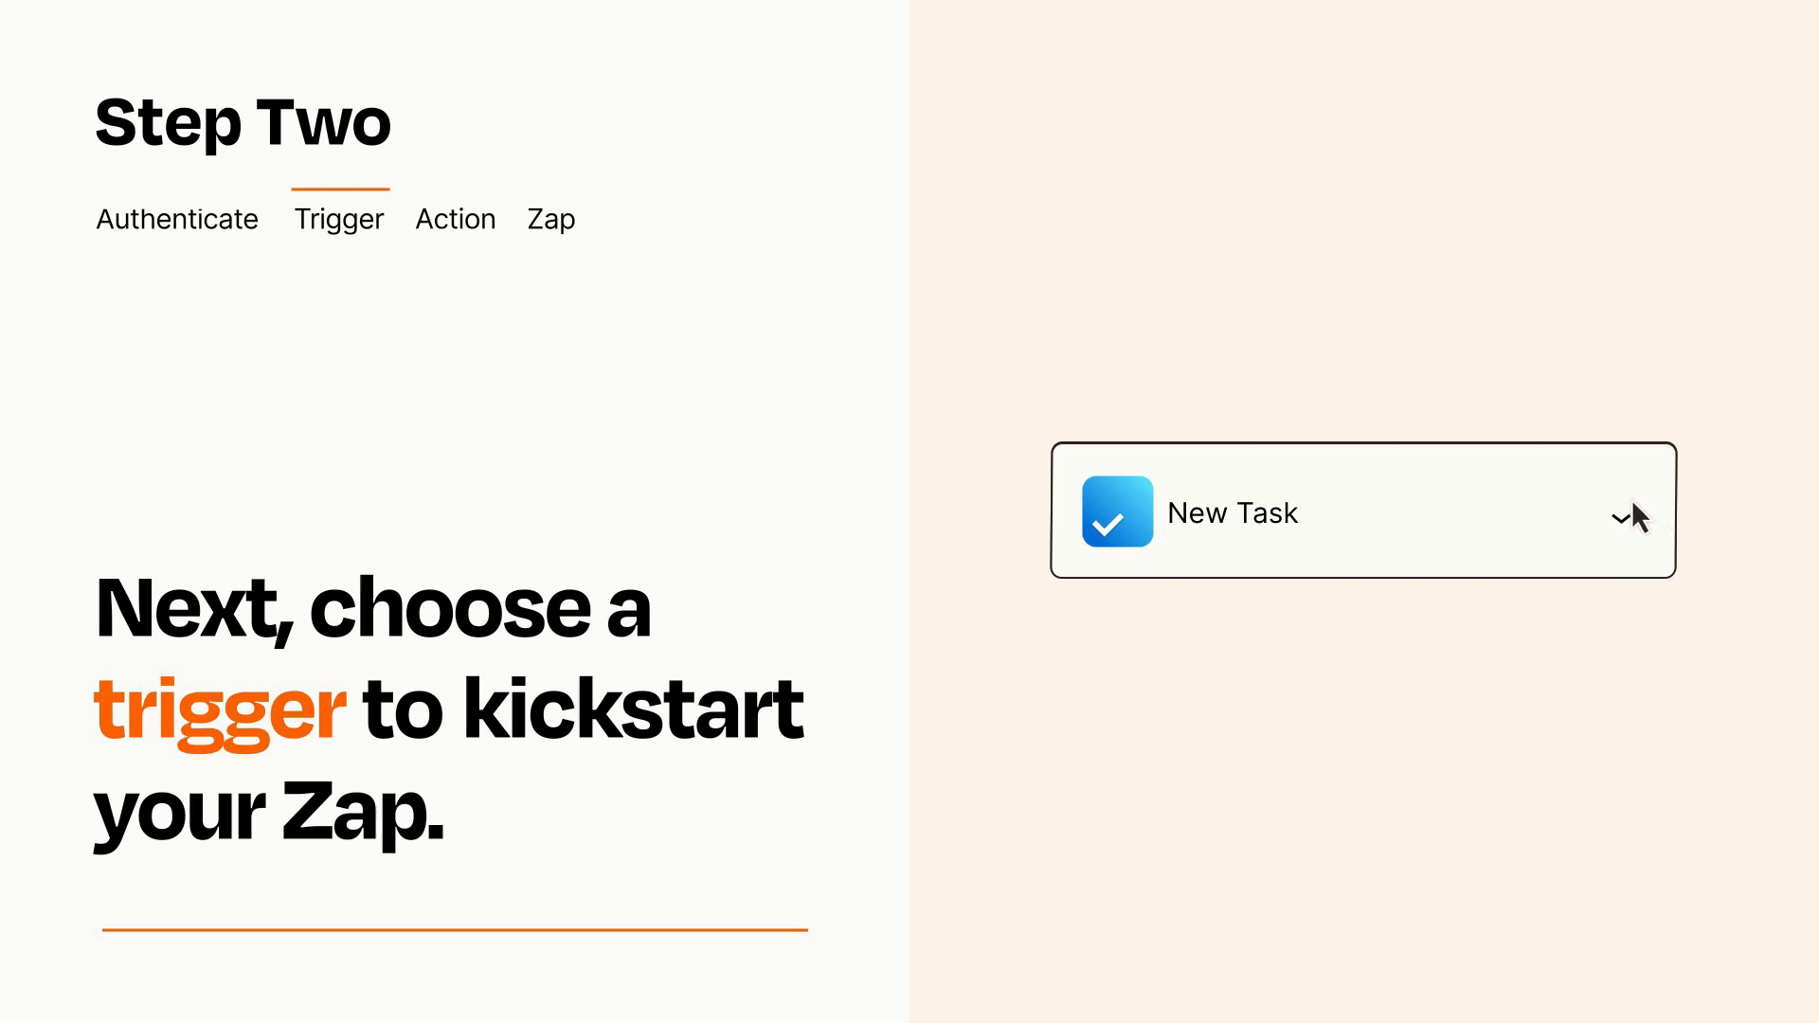
Set up an Outlook Create Event action with Item and Details mapped from the task
click(1363, 511)
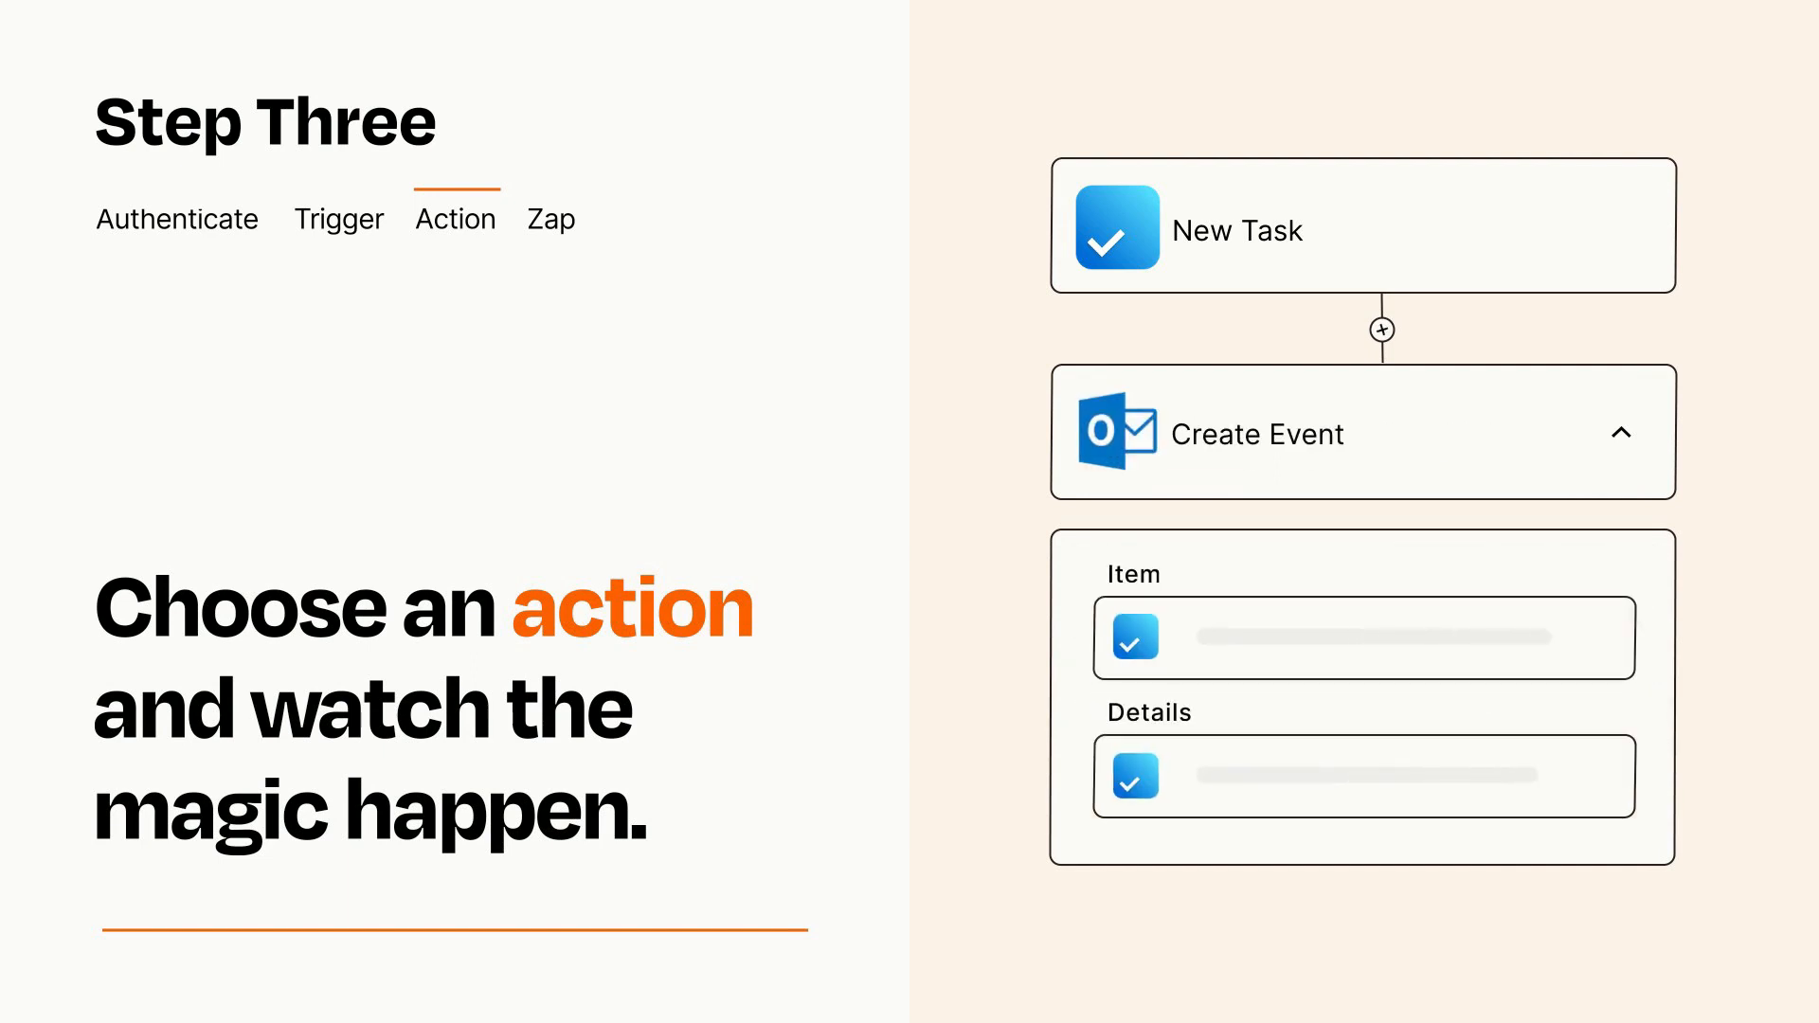
click(1623, 432)
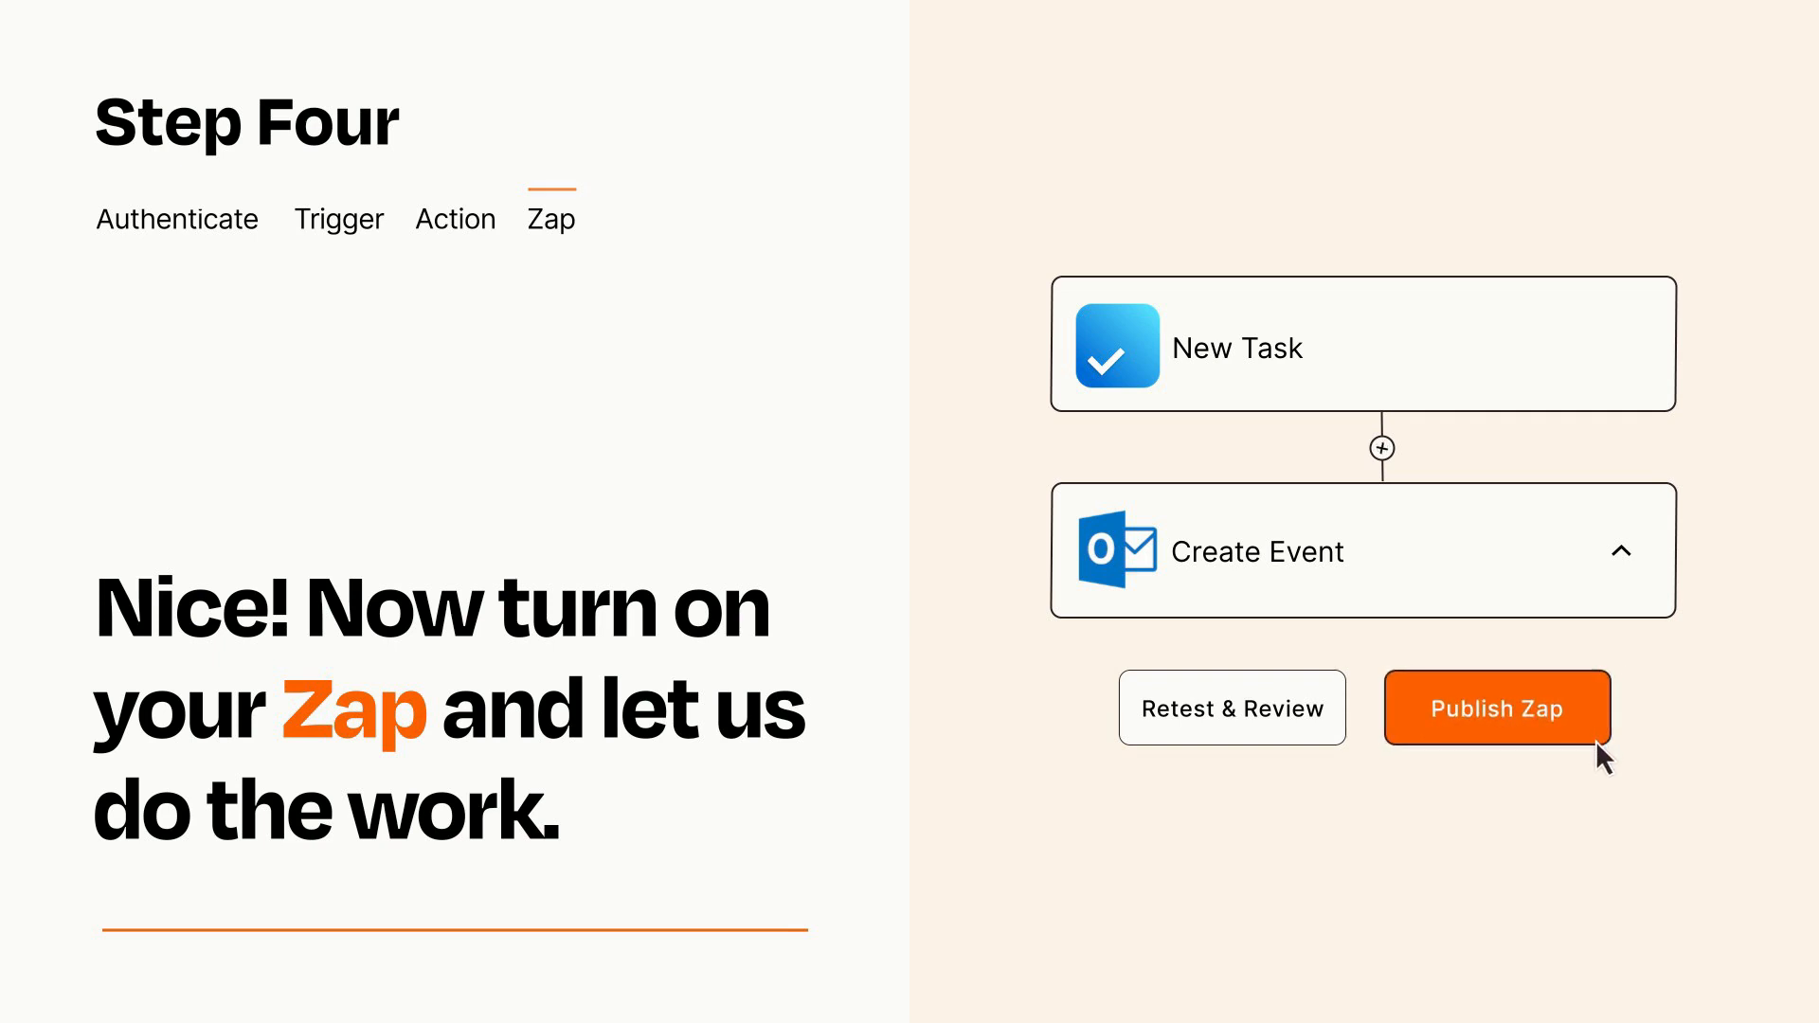
Publish the New Task to Outlook Create Event Zap and turn it on
click(1497, 708)
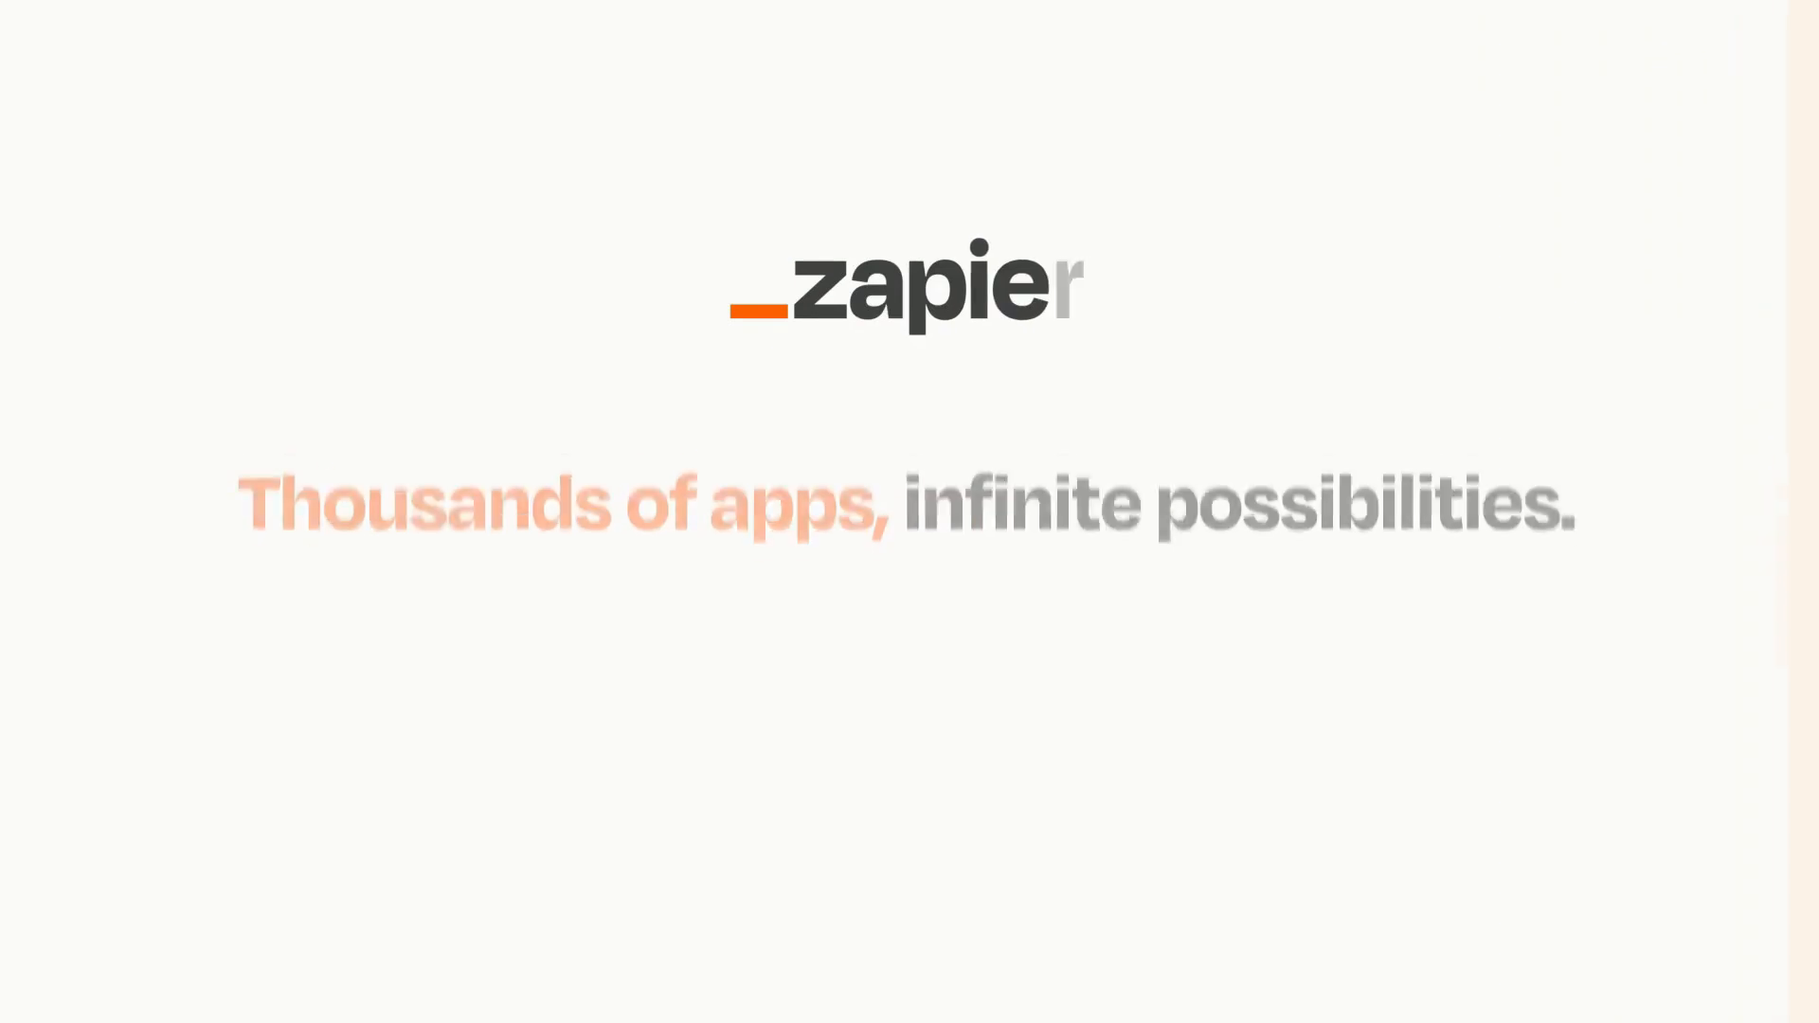